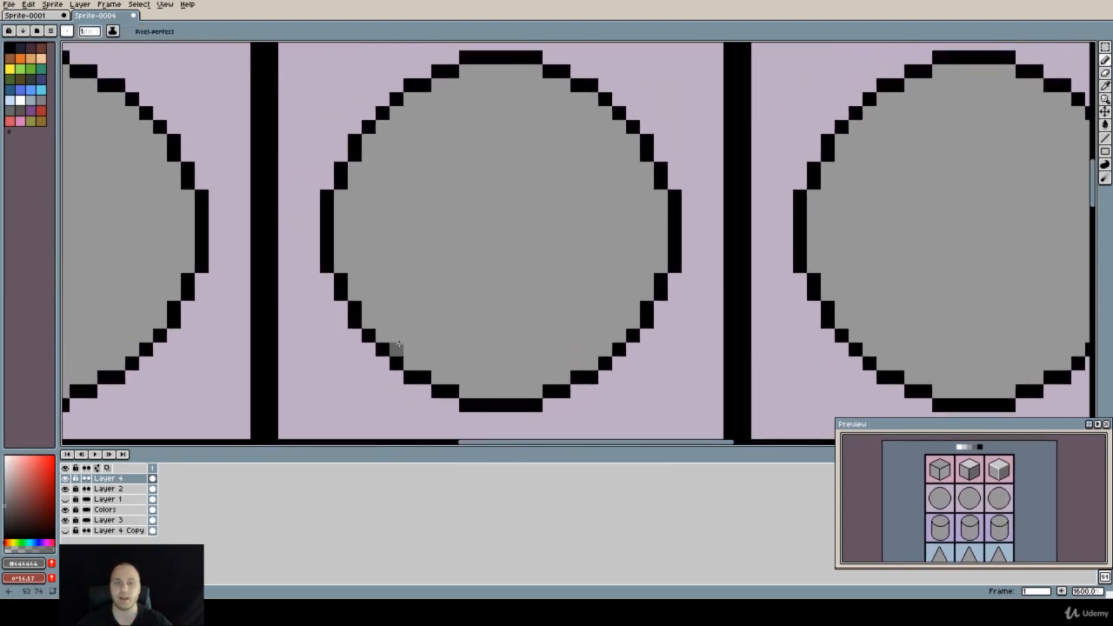
- Draw a curved darker grey shadow along the lower-right rims of the middle and right spheres
left_click_drag(401, 335, 609, 127)
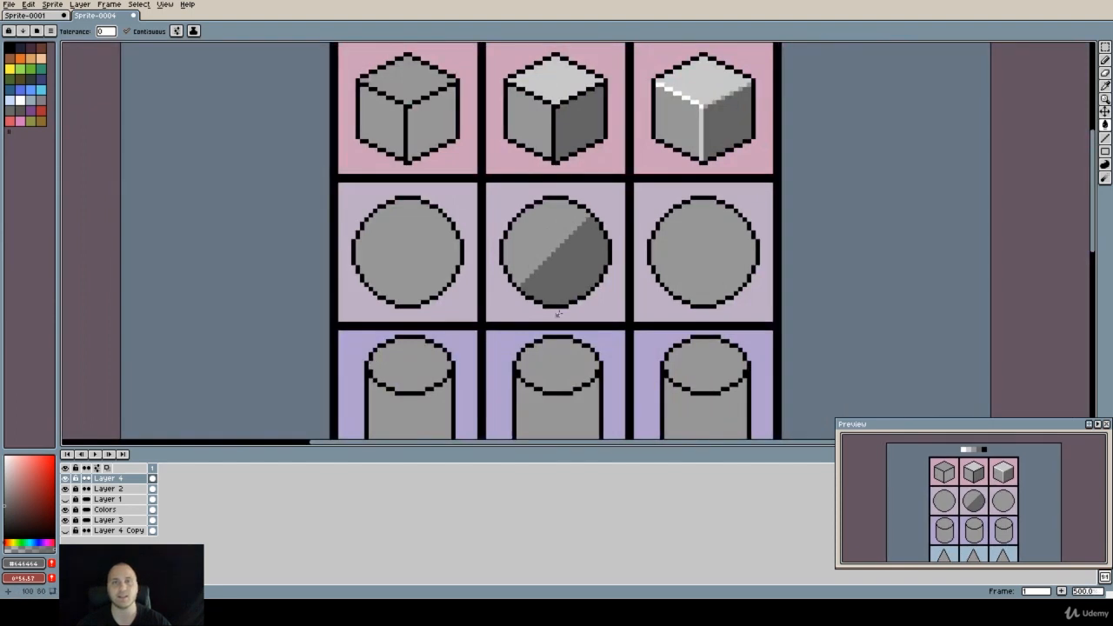
mouse_move(507, 315)
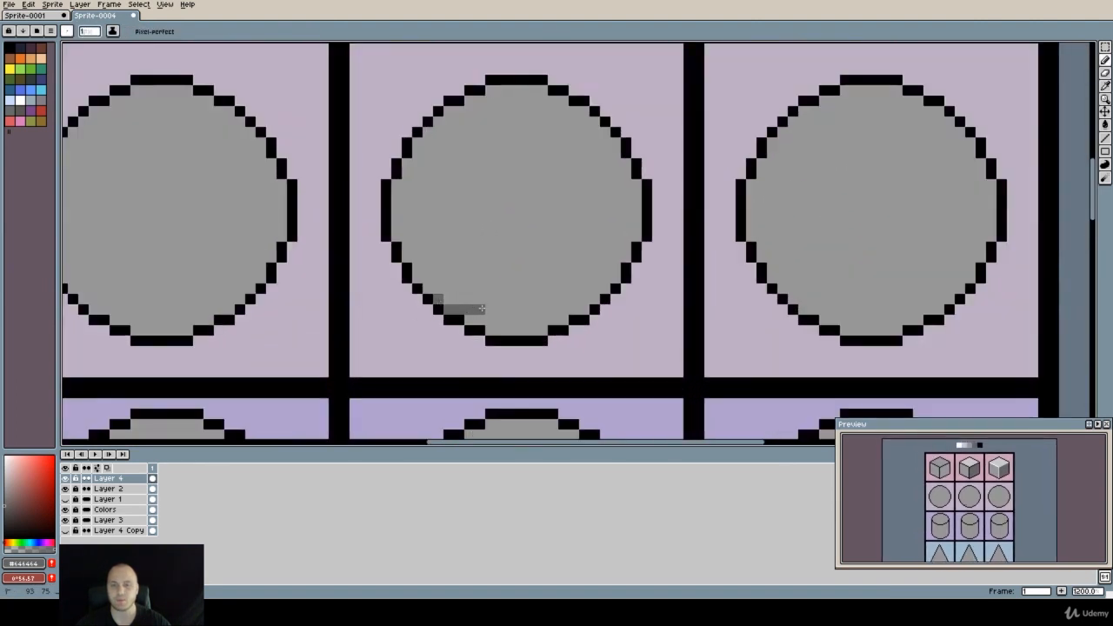
mouse_move(581, 193)
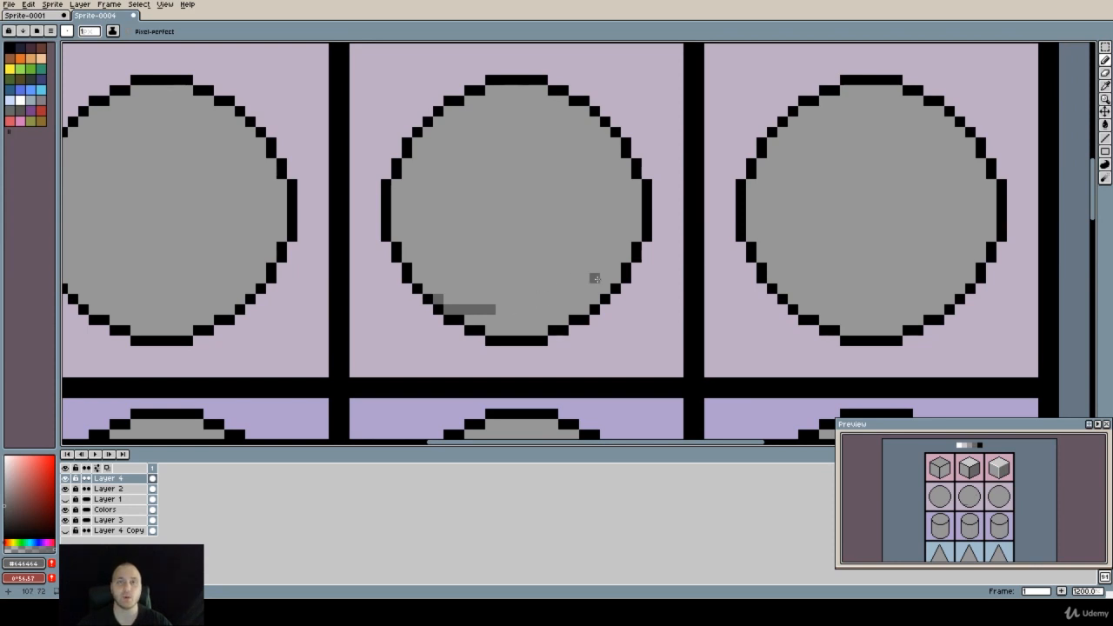
mouse_move(531, 277)
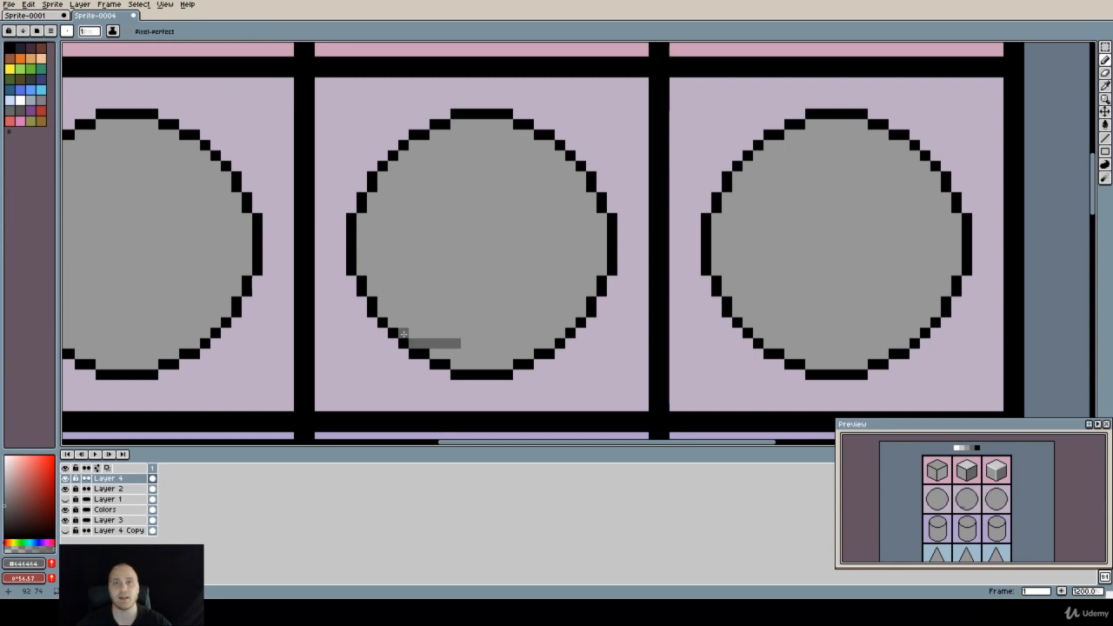
mouse_move(452, 342)
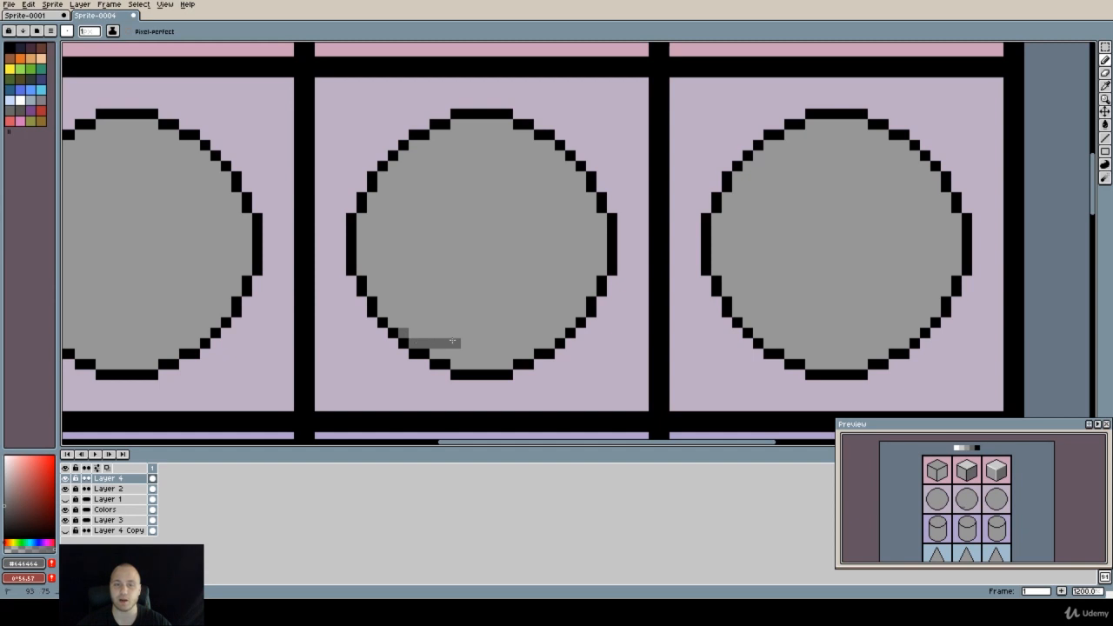
mouse_move(487, 311)
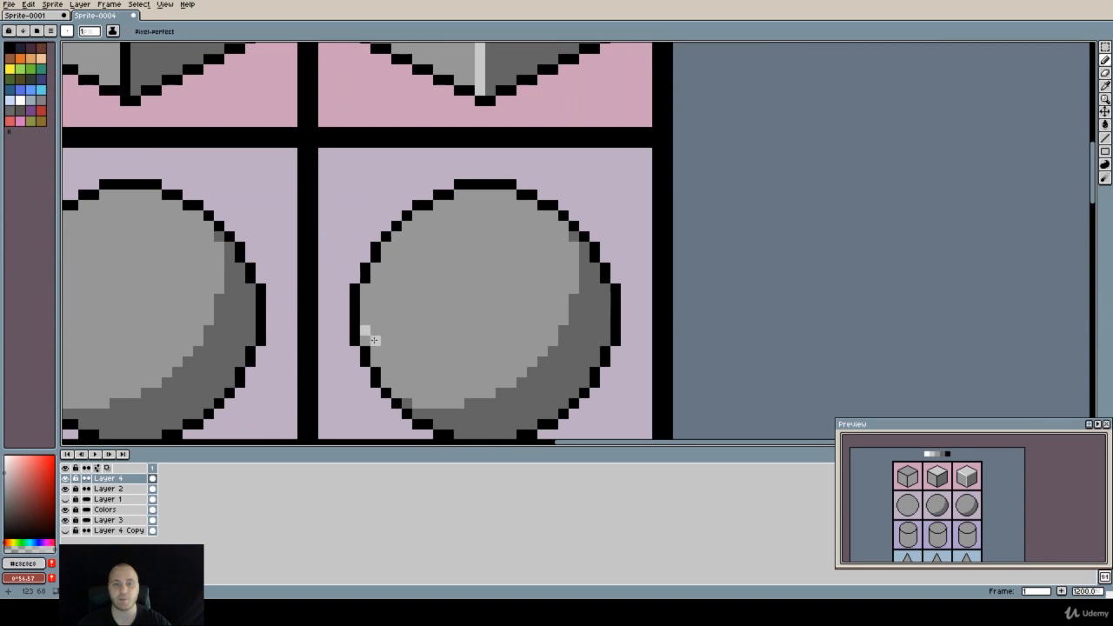
- Paint pale grey highlight pixels along the right sphere's lower-left rim and top edge
left_click_drag(365, 339, 435, 359)
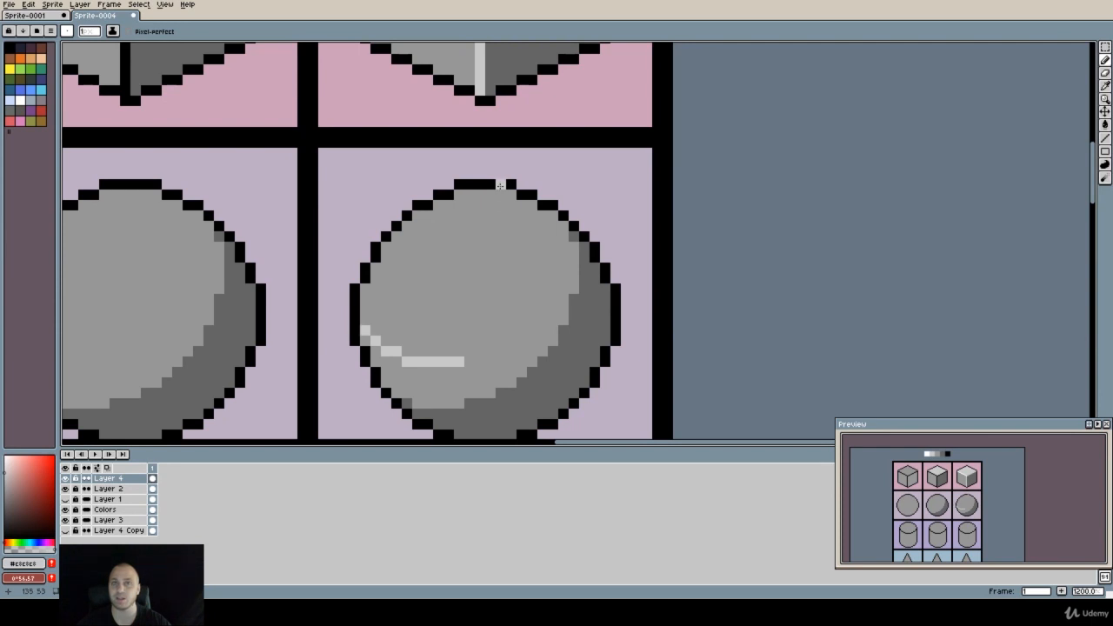
left_click(498, 199)
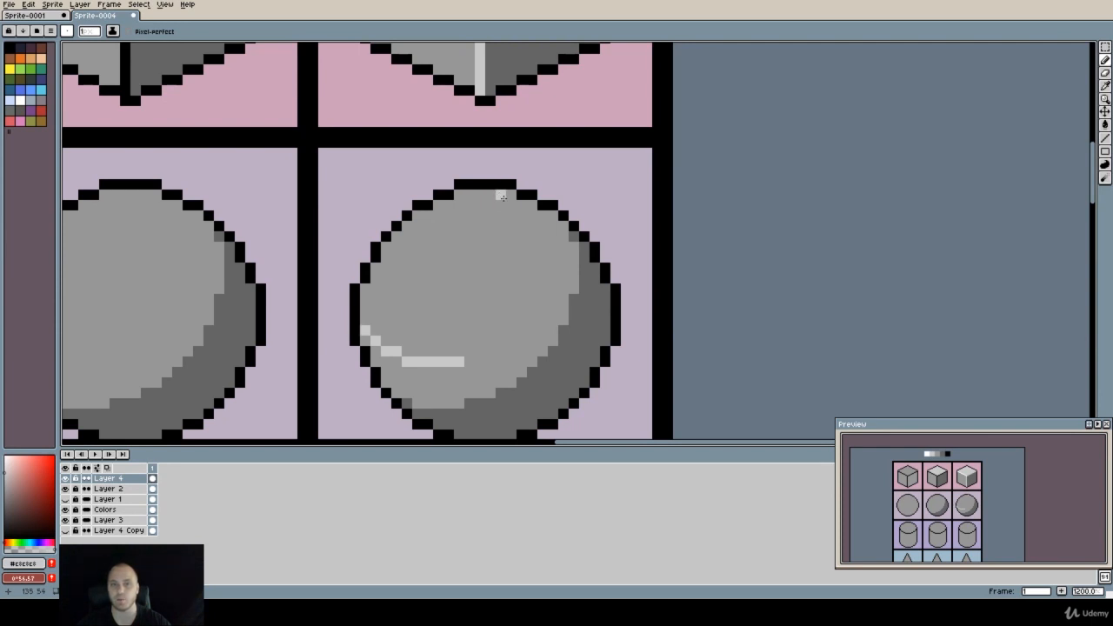
left_click_drag(501, 196, 526, 252)
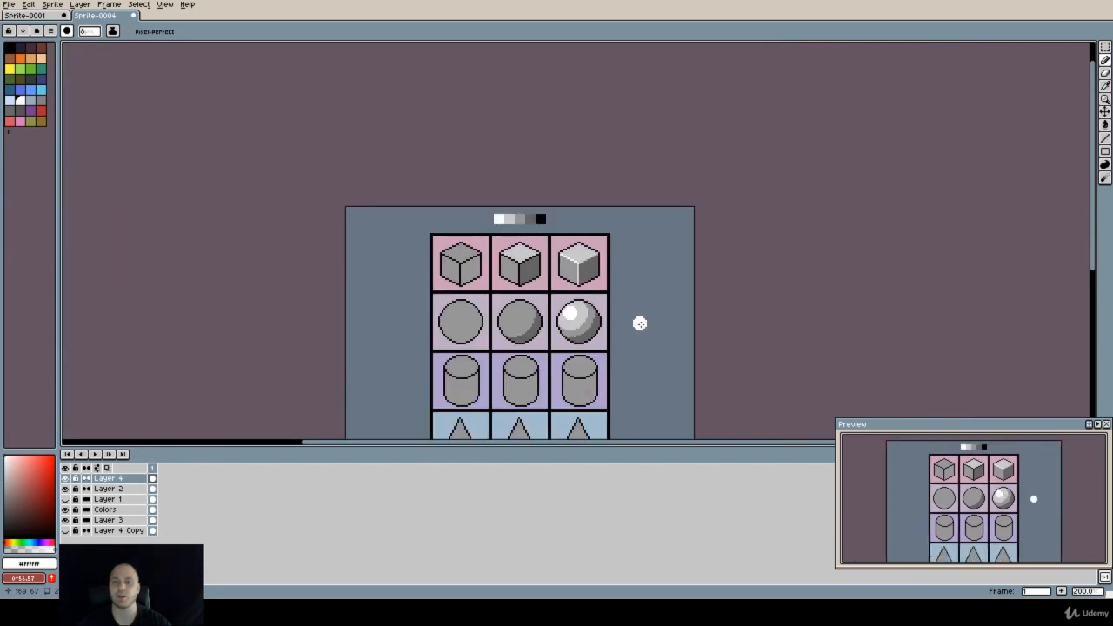
mouse_move(662, 326)
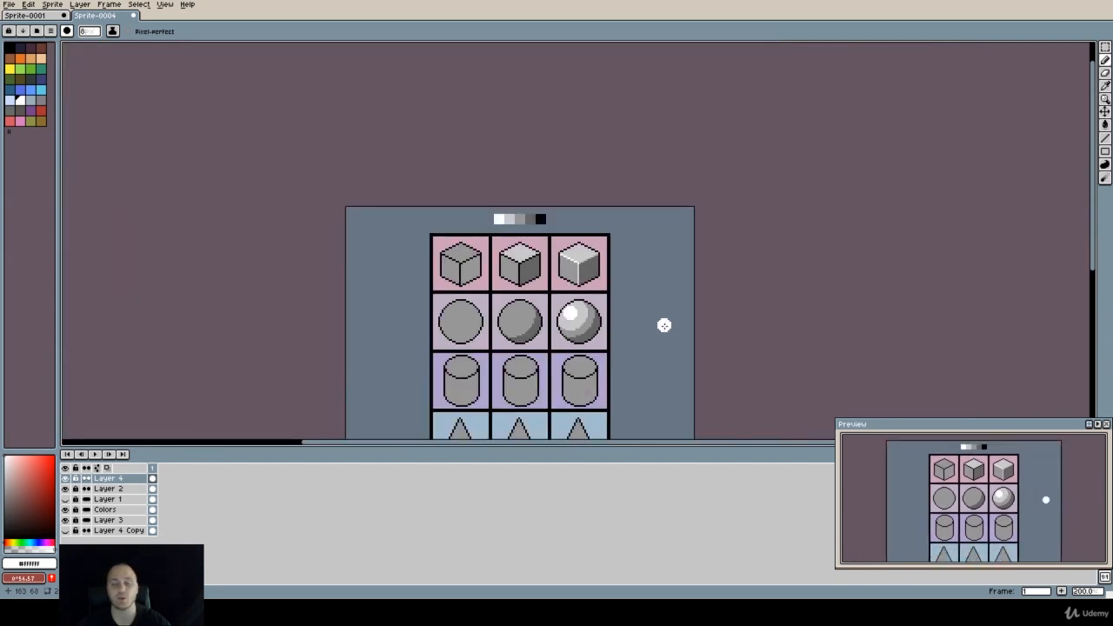